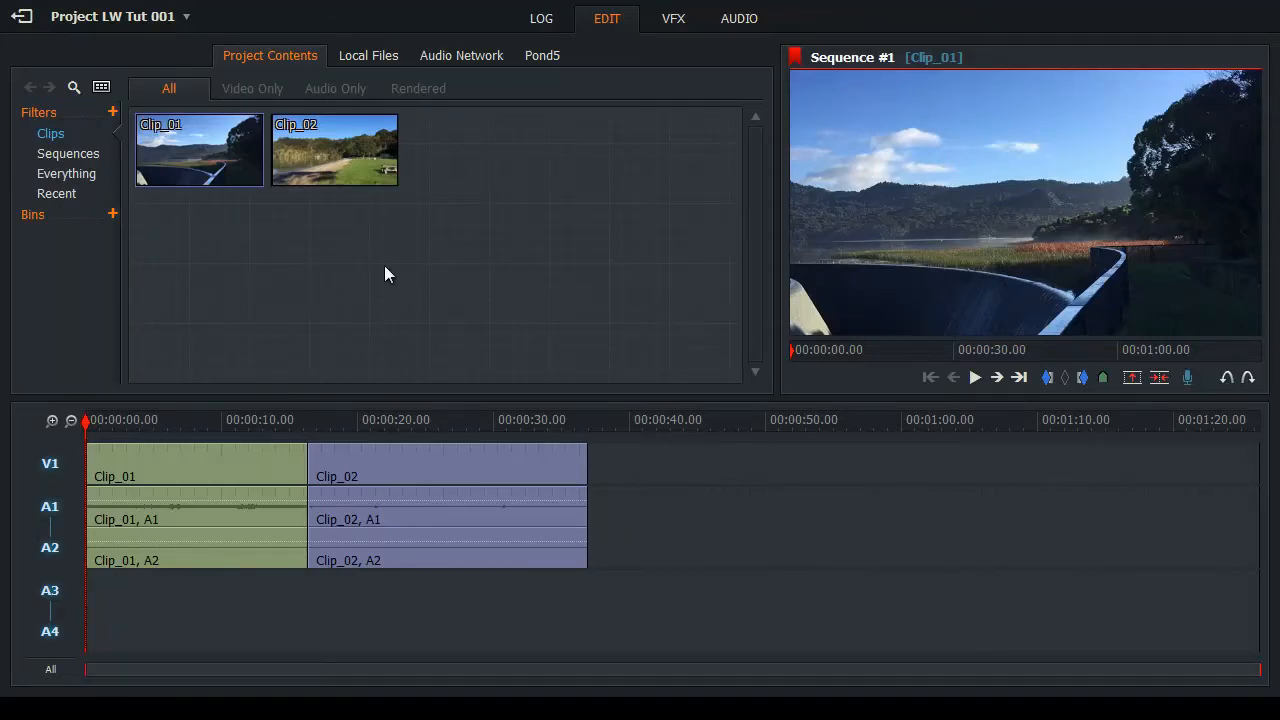
mouse_move(348, 284)
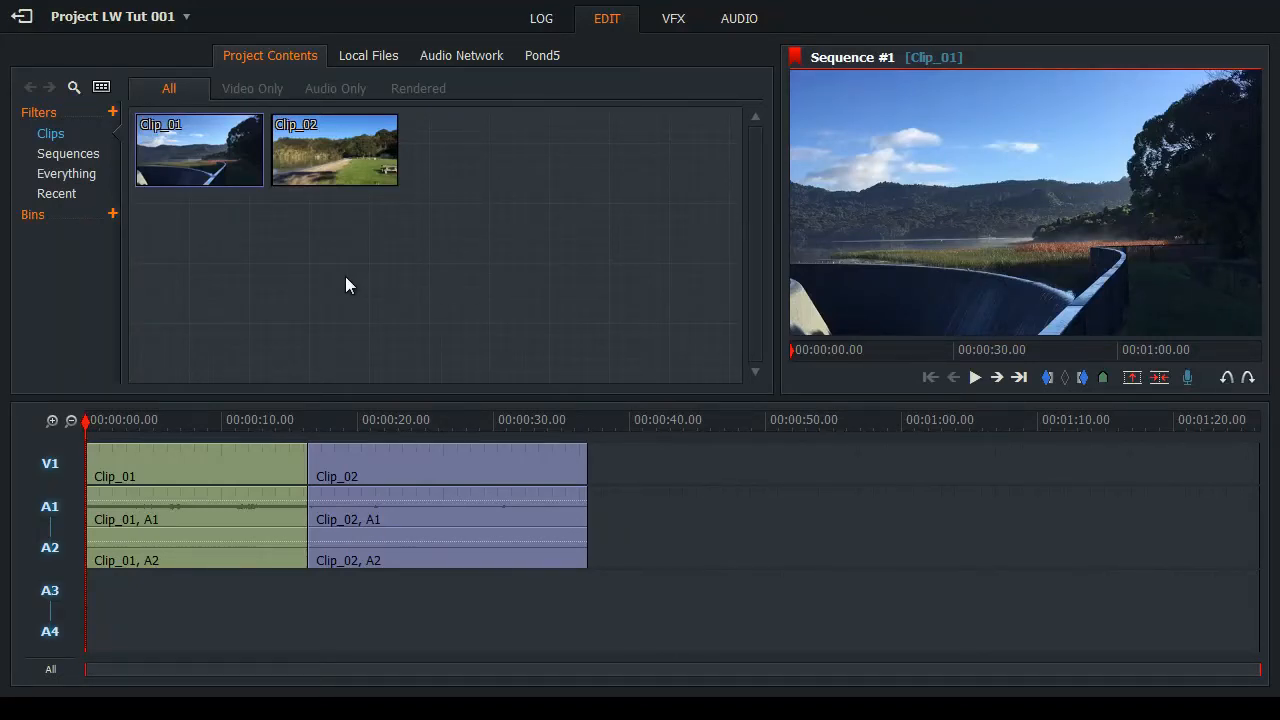
mouse_move(580, 336)
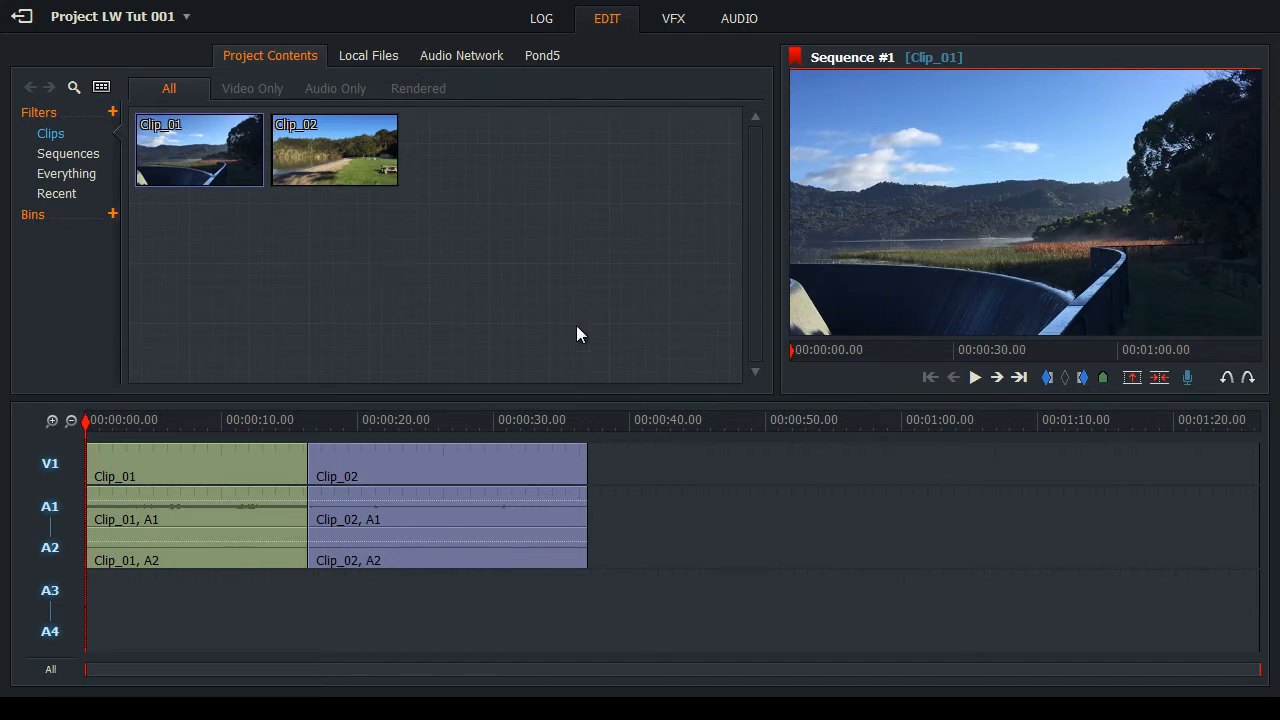
mouse_move(978, 558)
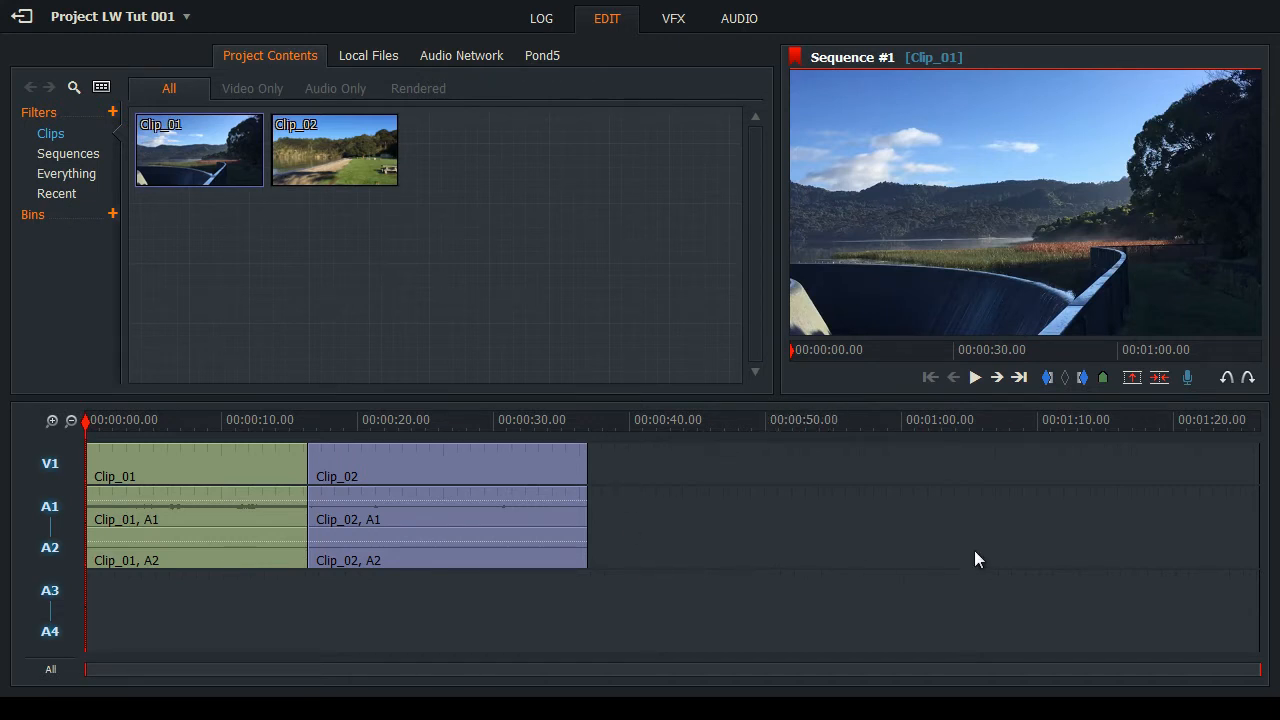
mouse_move(724, 464)
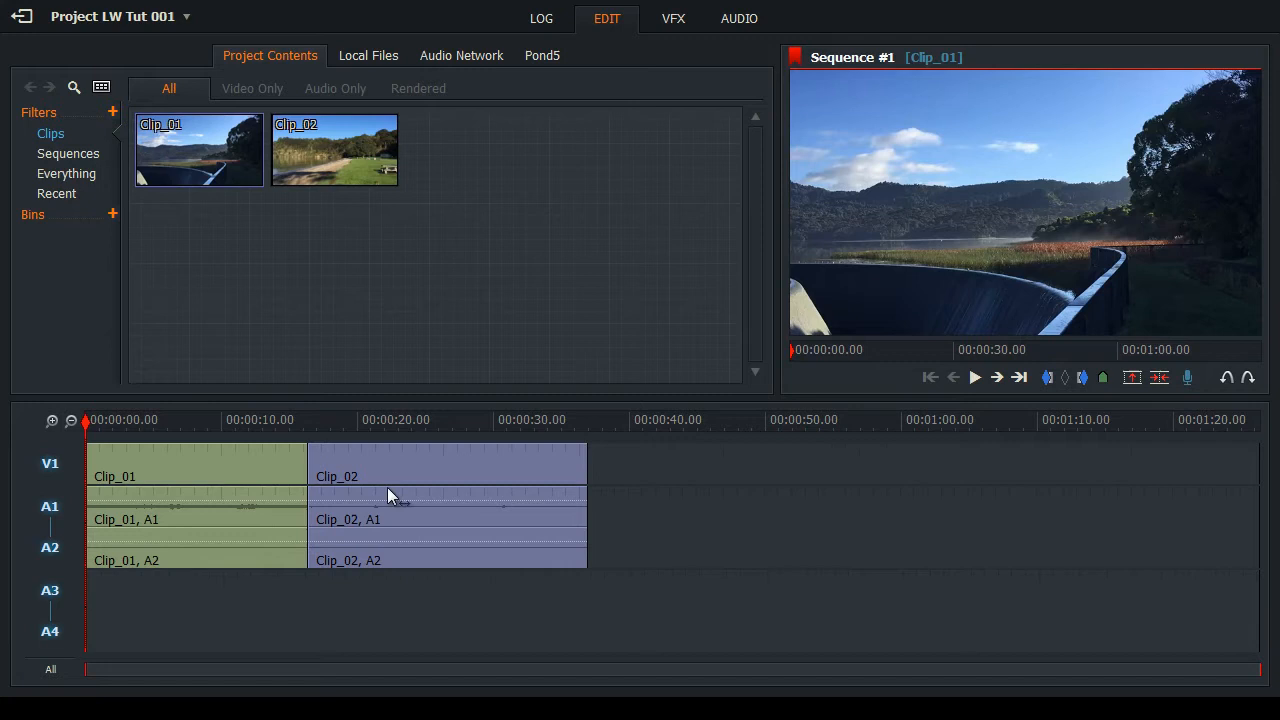
mouse_move(556, 590)
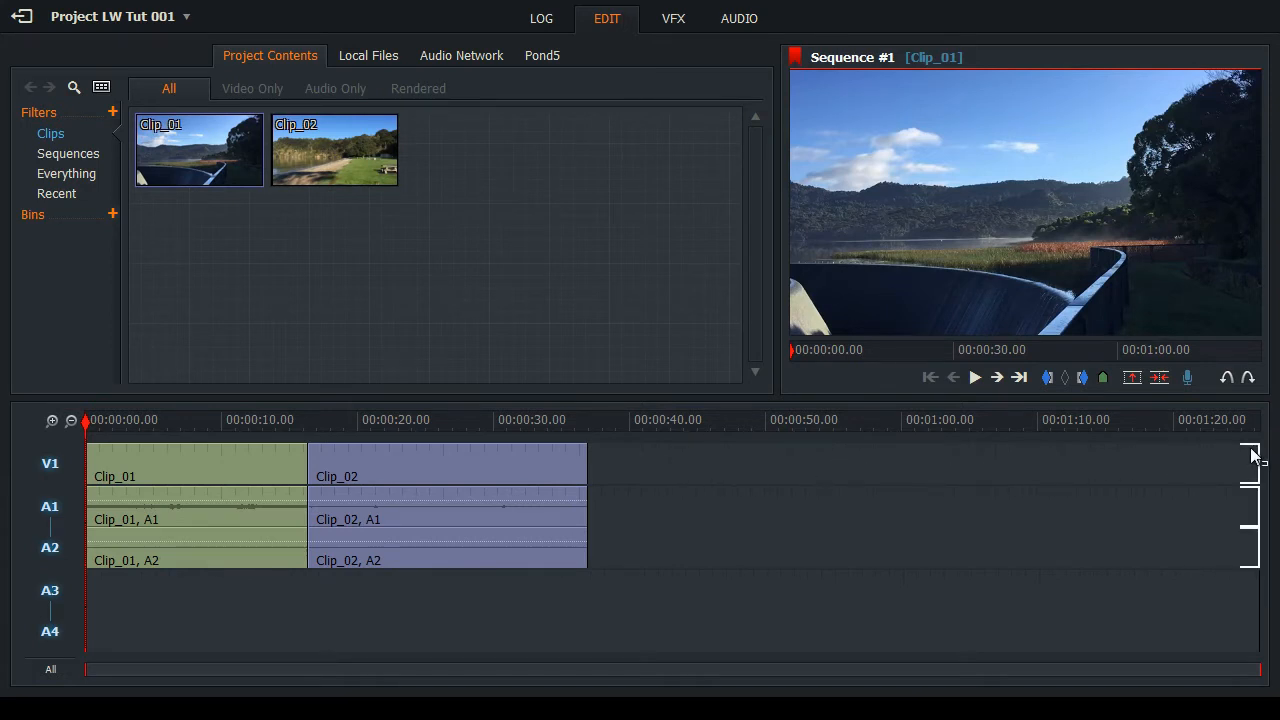
mouse_move(1250, 456)
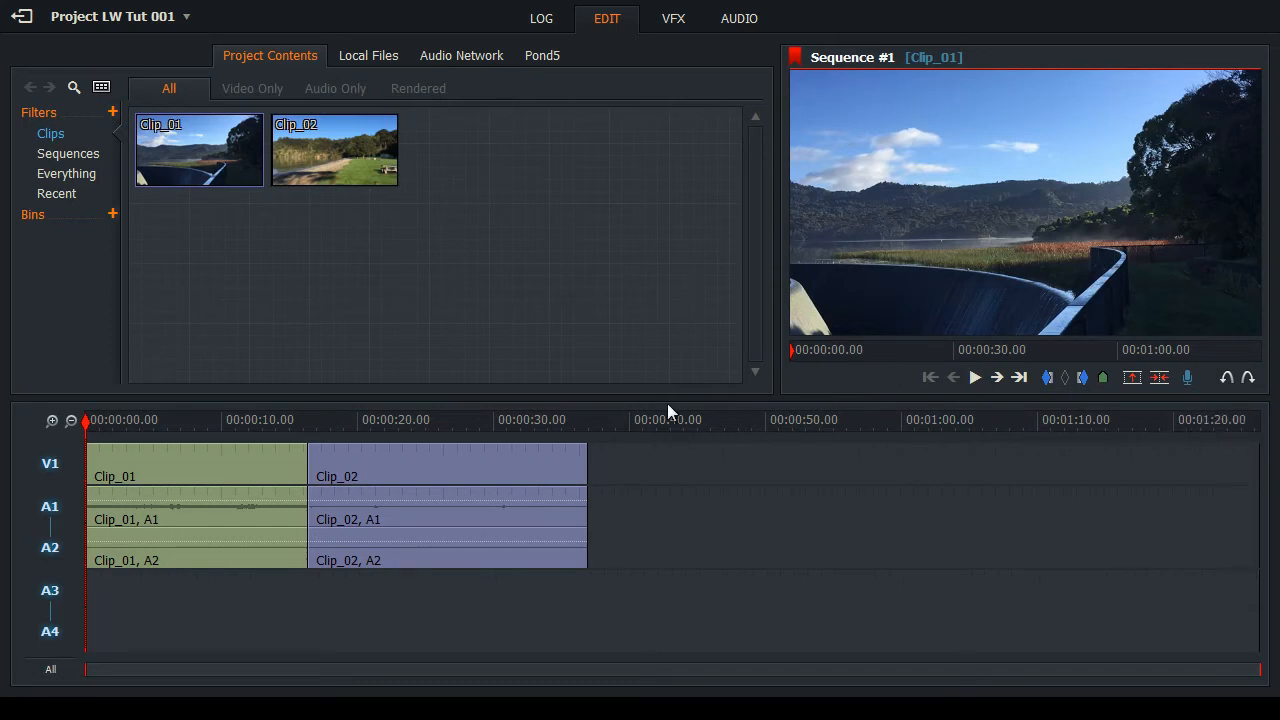
mouse_move(856, 442)
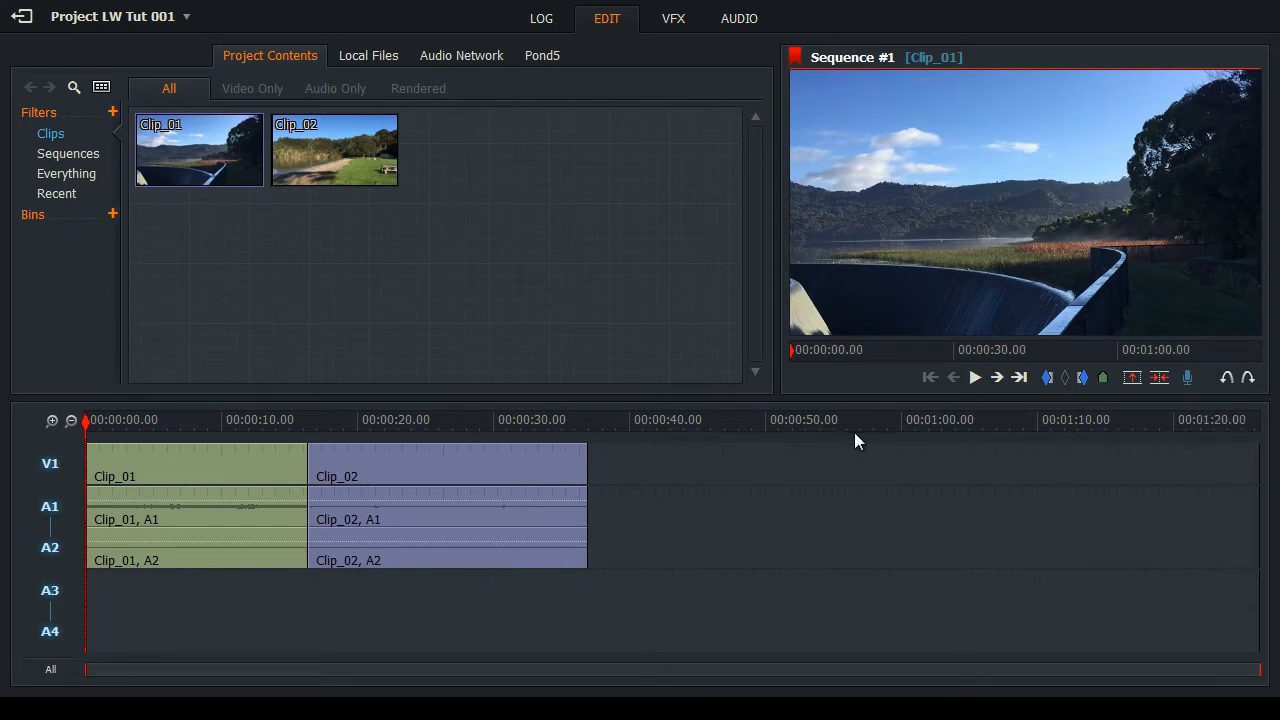
mouse_move(968, 420)
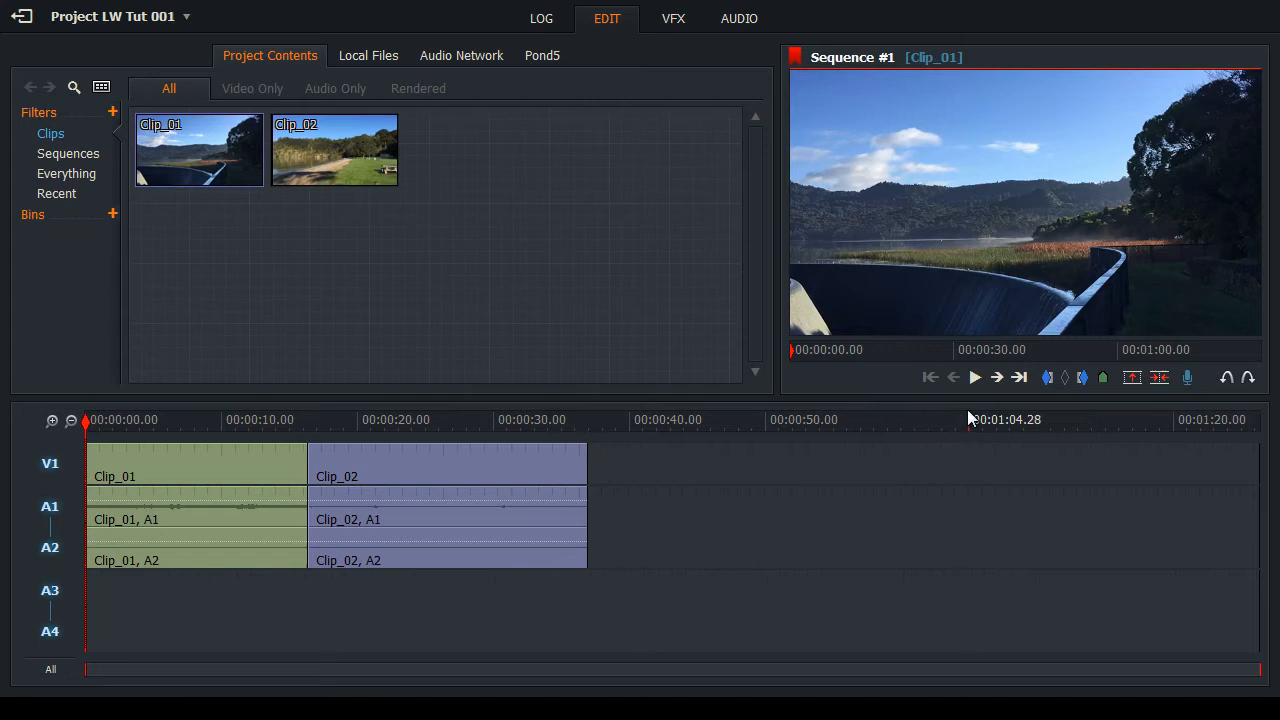
Step: Jump the playhead forward twice, past Clip_02, to where both clips end
left_click(976, 376)
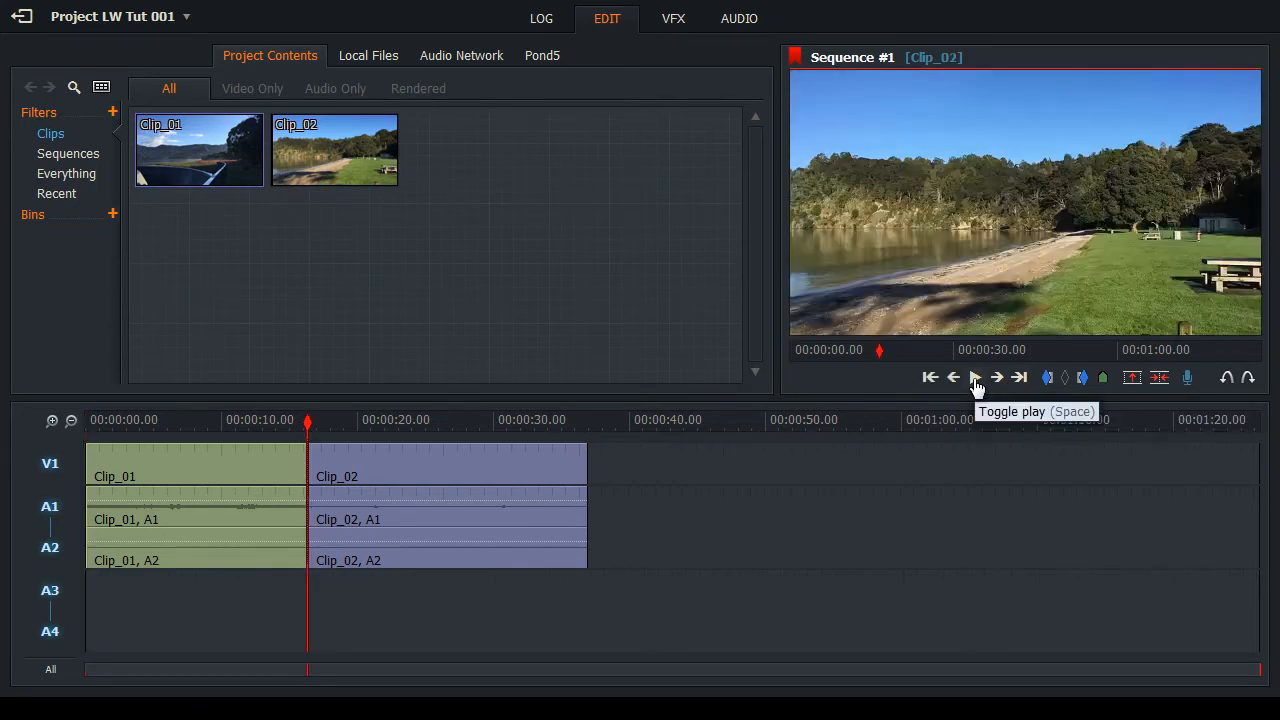
mouse_move(320, 640)
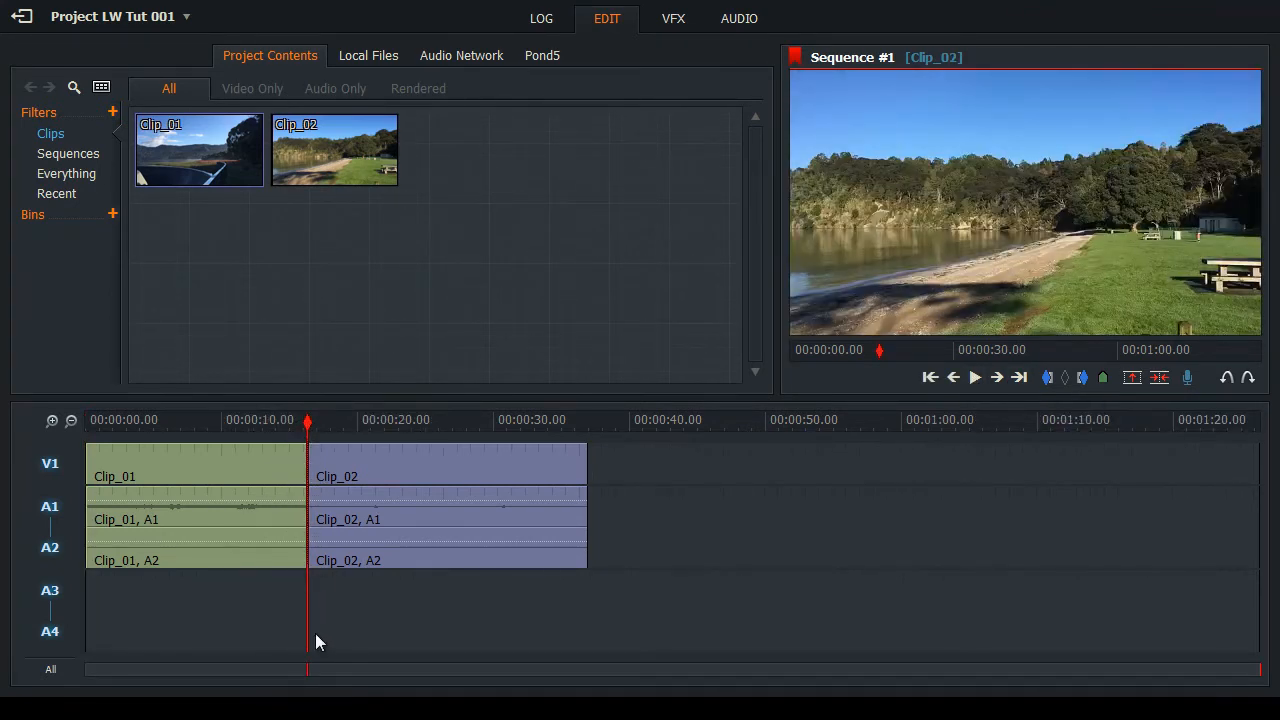
mouse_move(1020, 376)
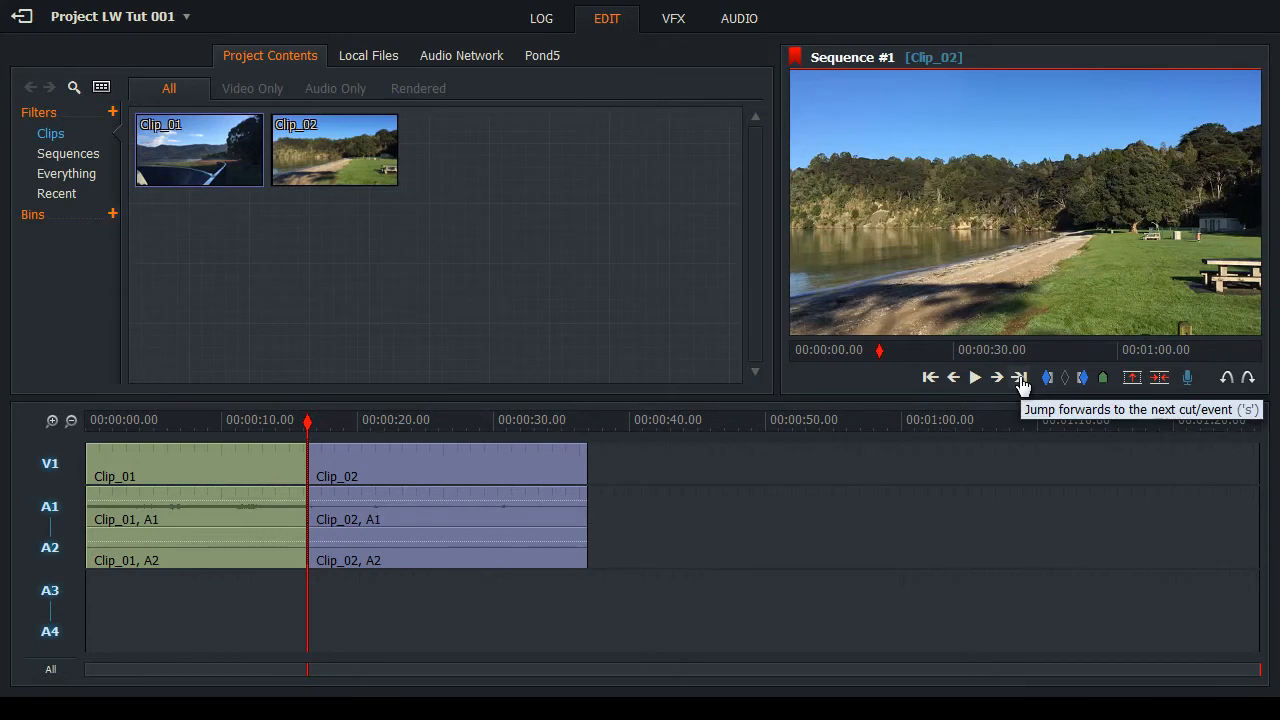
left_click(1020, 376)
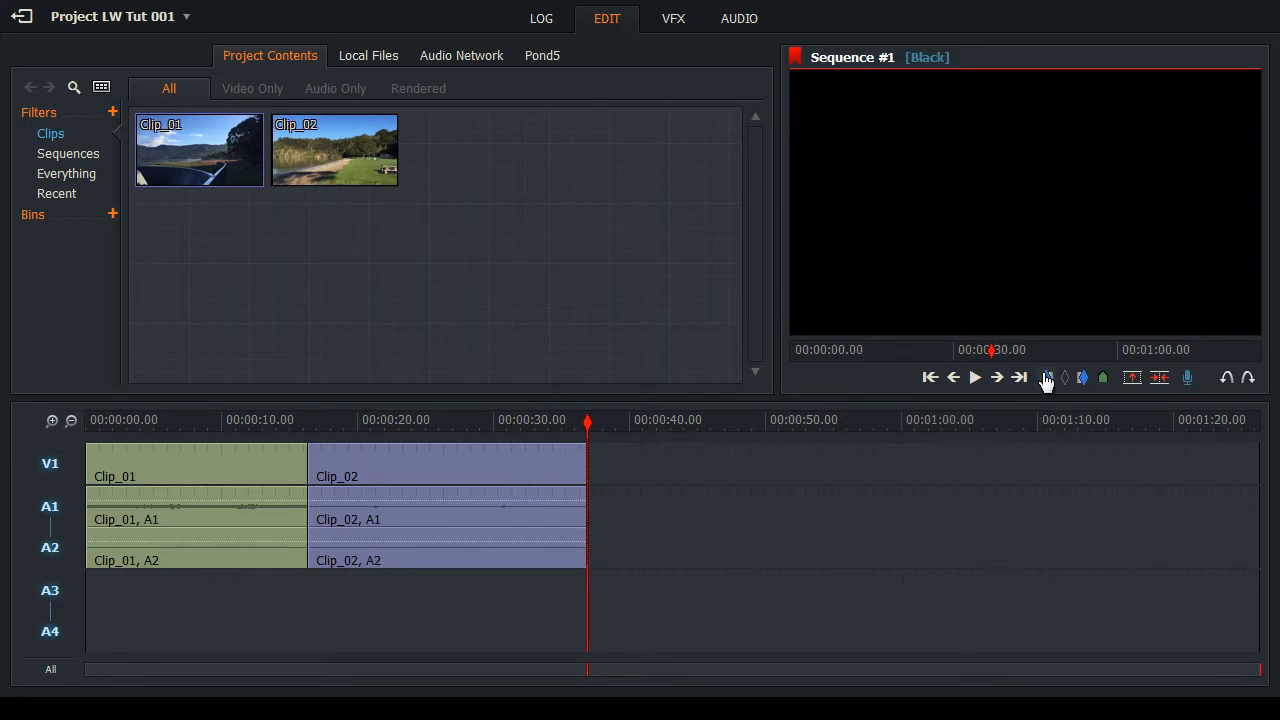
mouse_move(1048, 376)
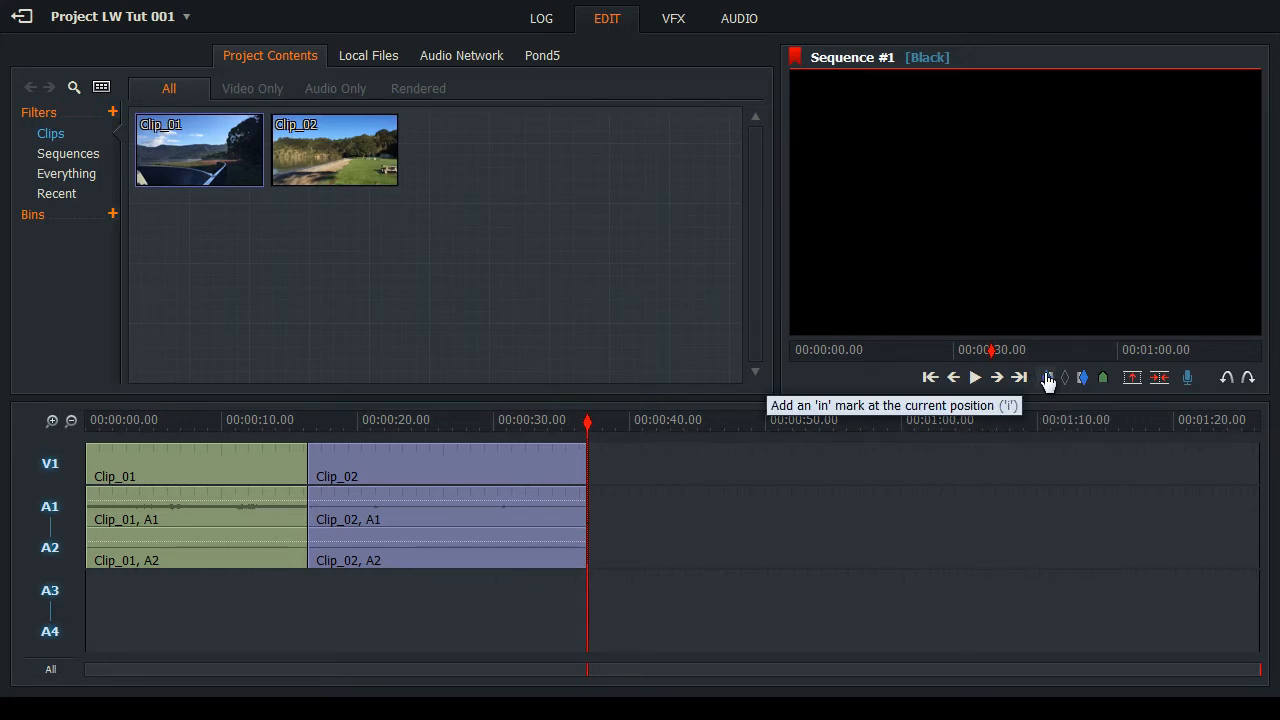
mouse_move(1048, 398)
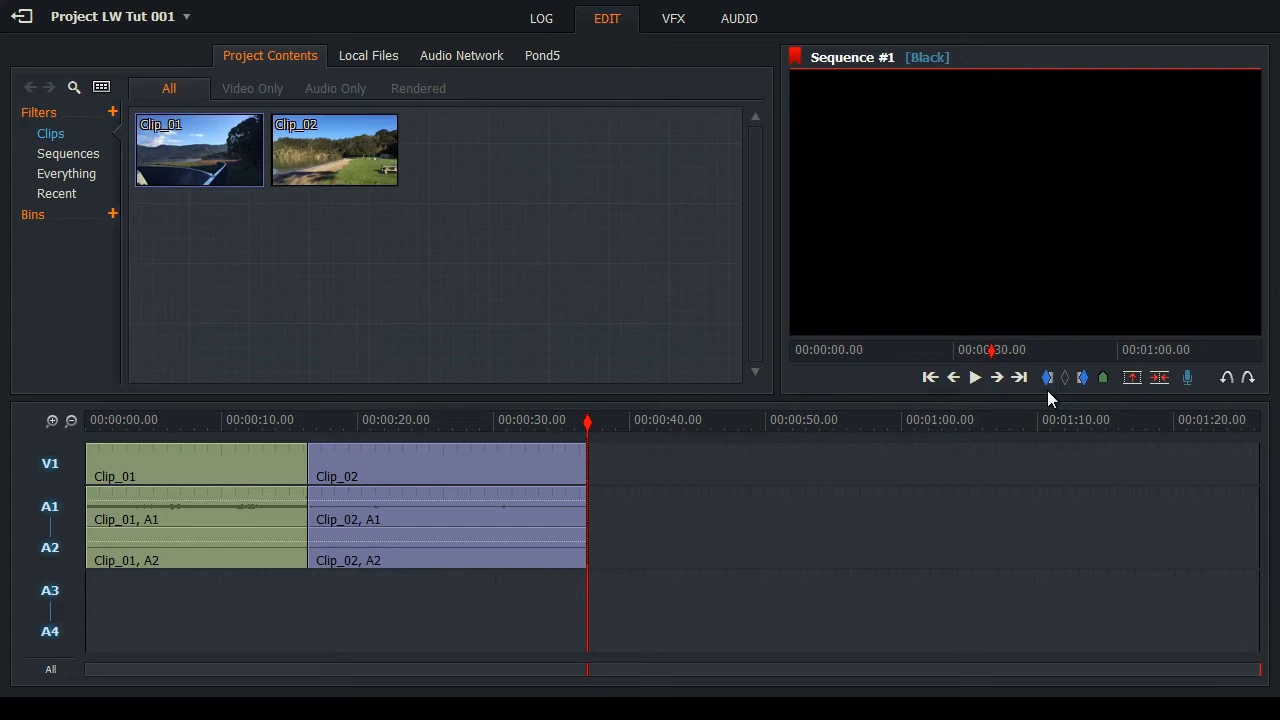
mouse_move(1048, 376)
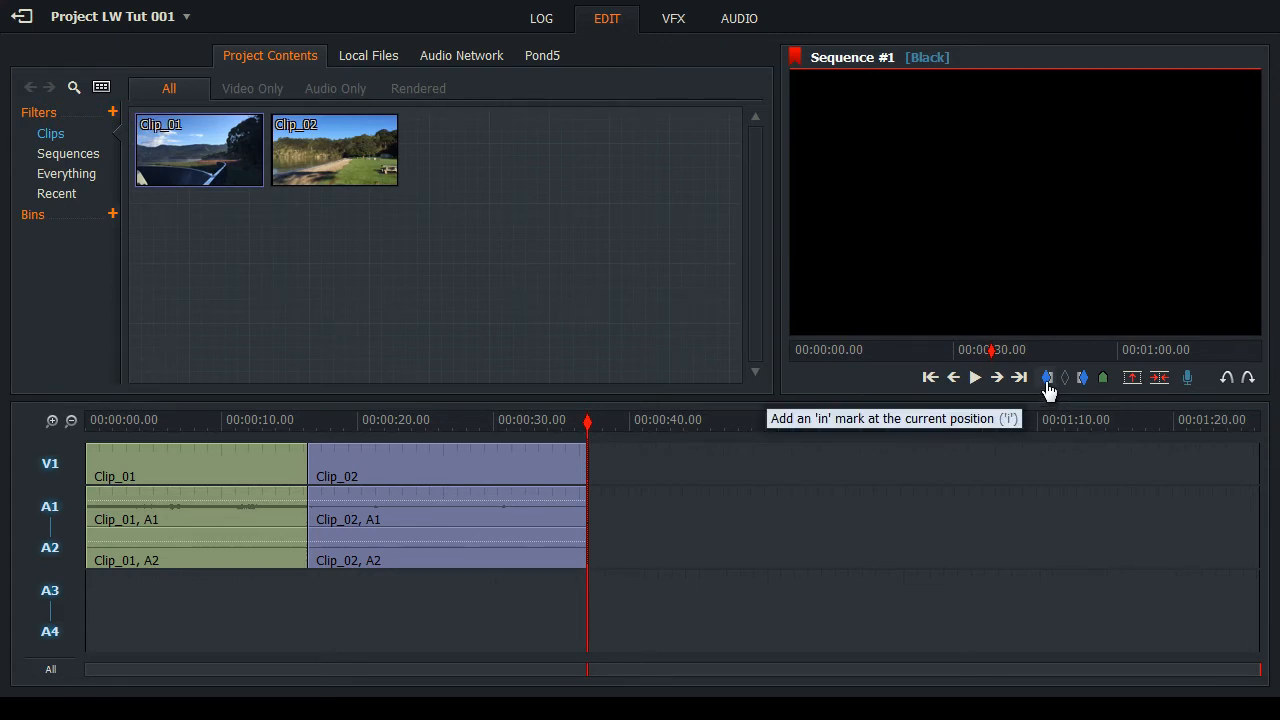
mouse_move(1030, 364)
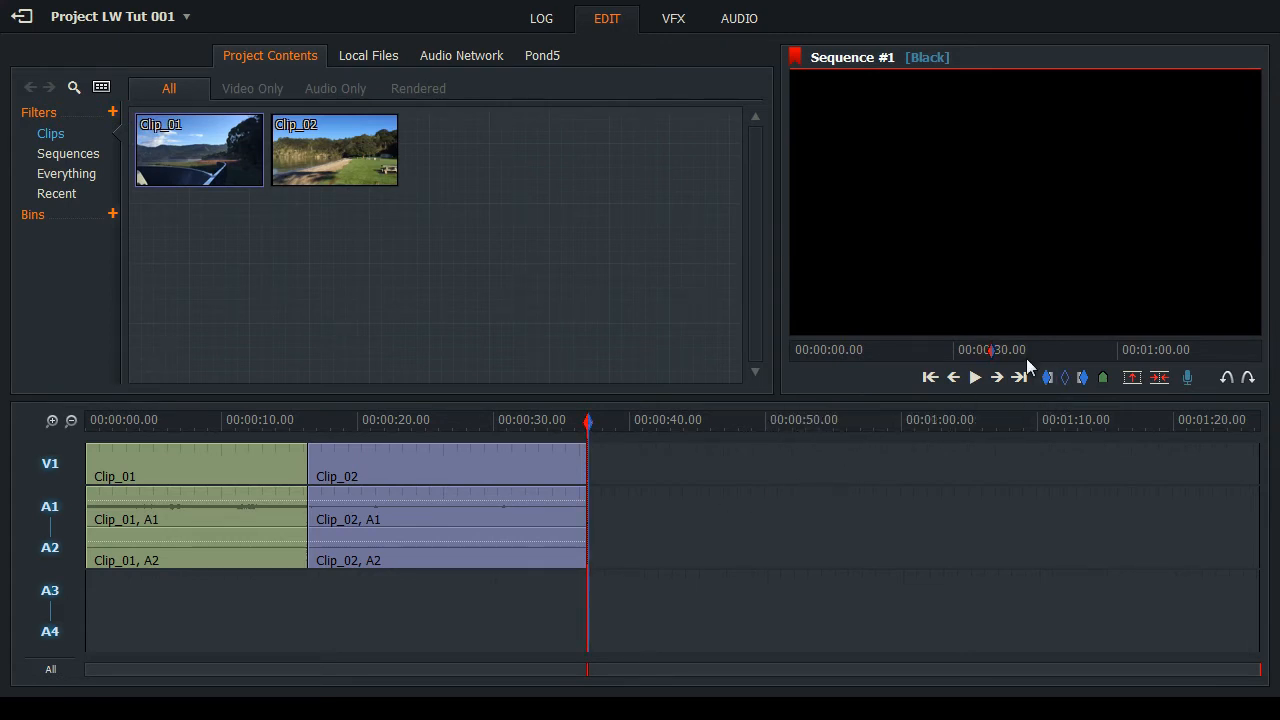
mouse_move(1020, 376)
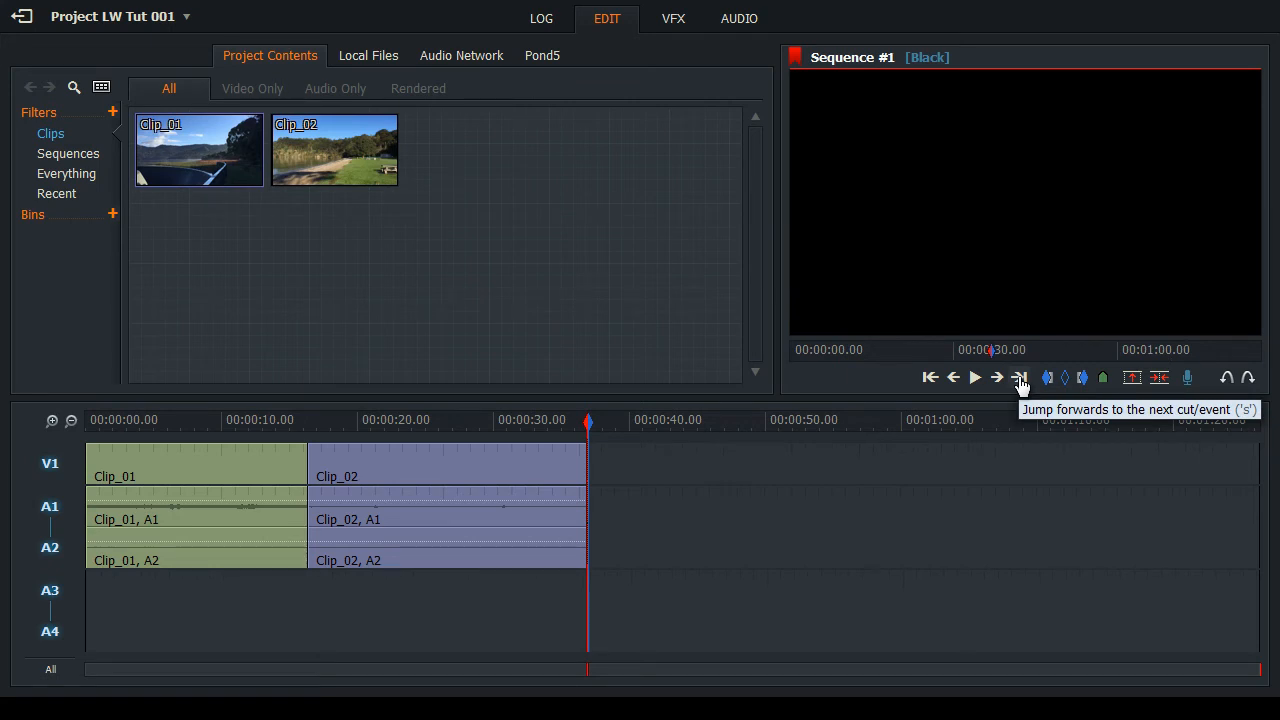
left_click(1020, 376)
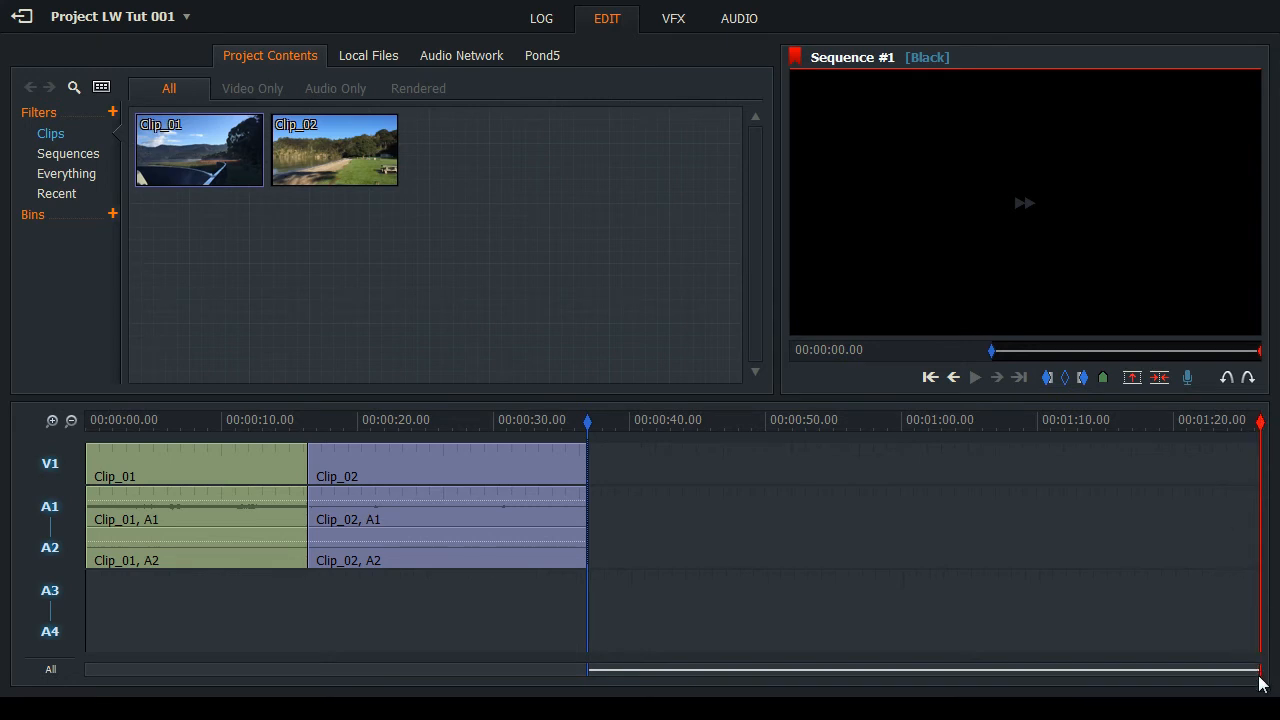
mouse_move(1262, 430)
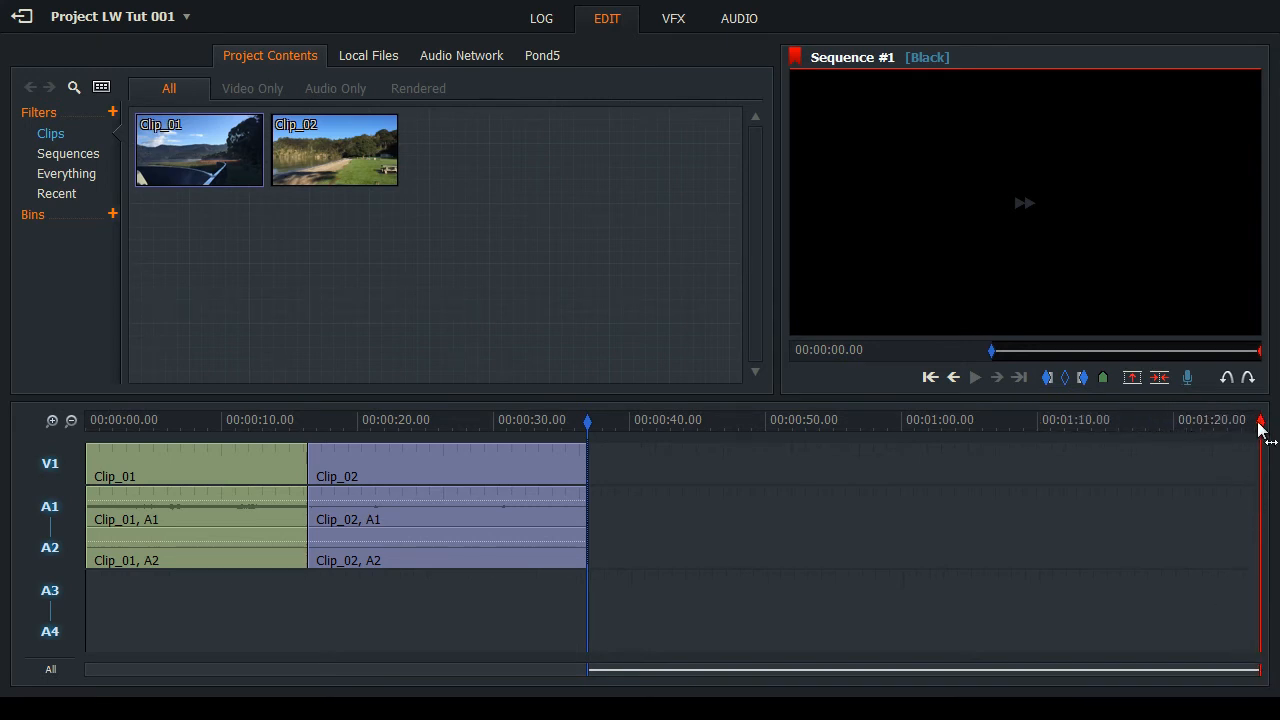
mouse_move(1100, 490)
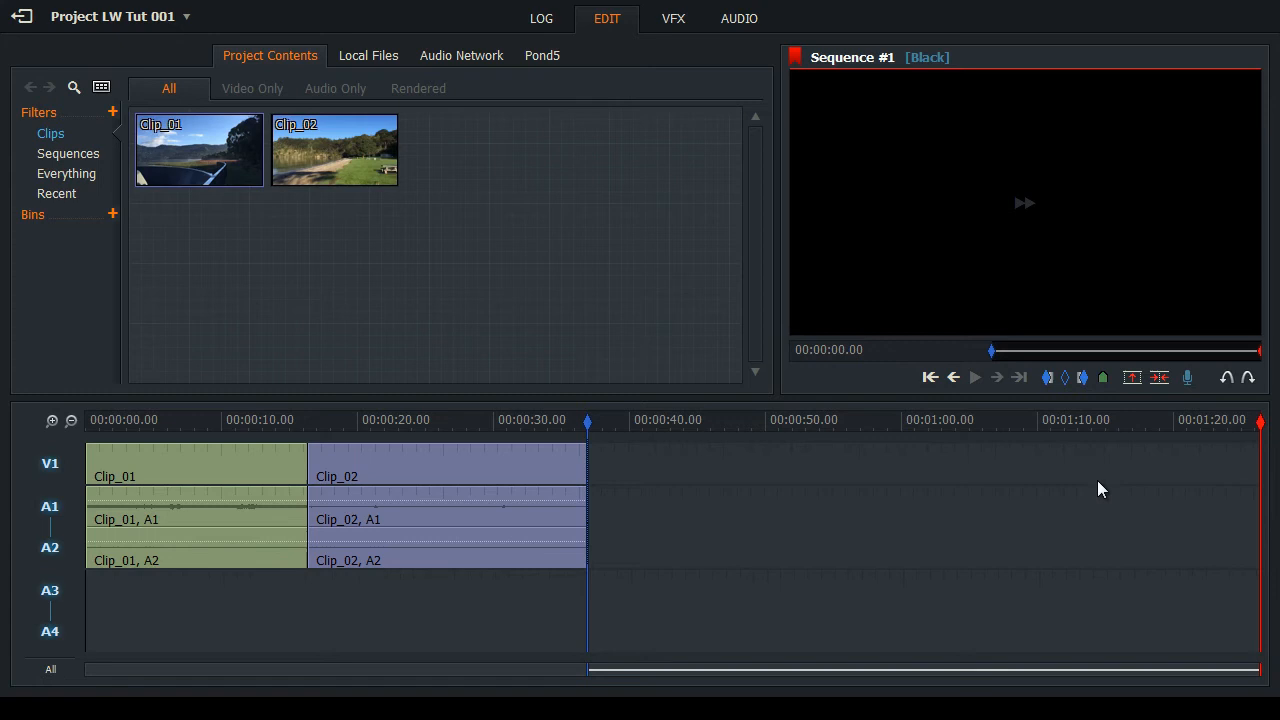
mouse_move(1164, 448)
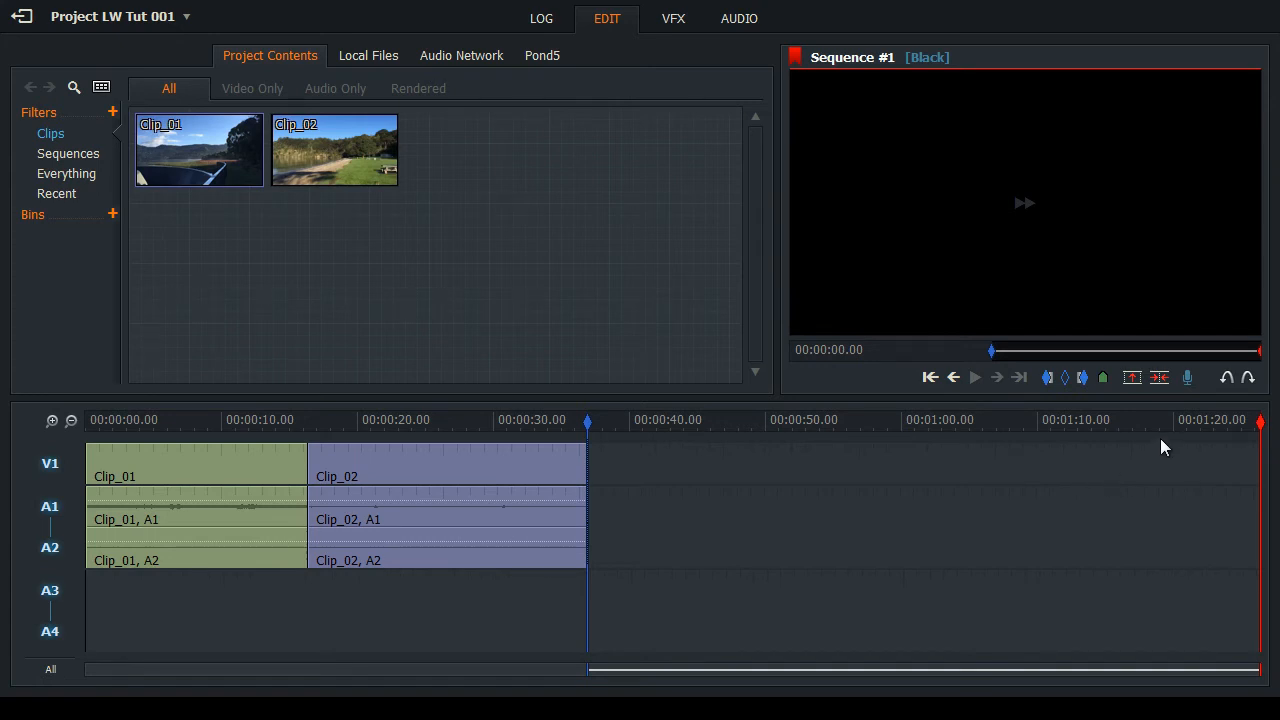
mouse_move(1084, 376)
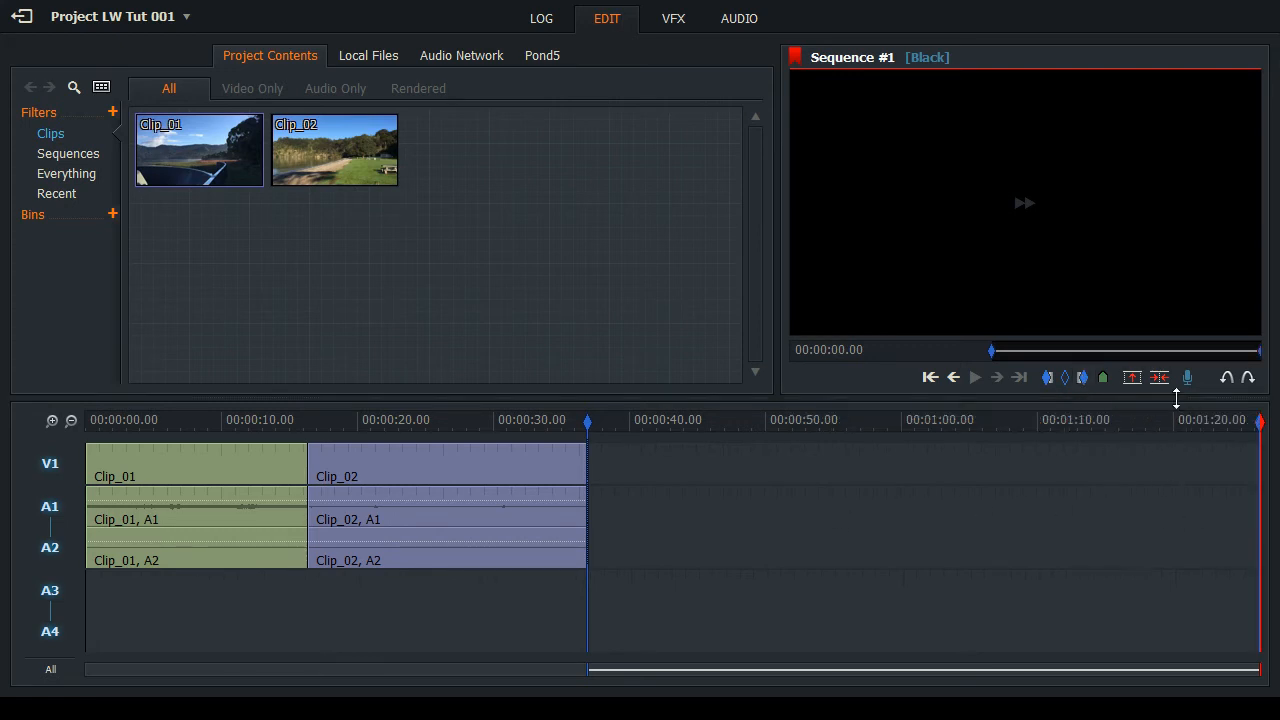
mouse_move(1160, 378)
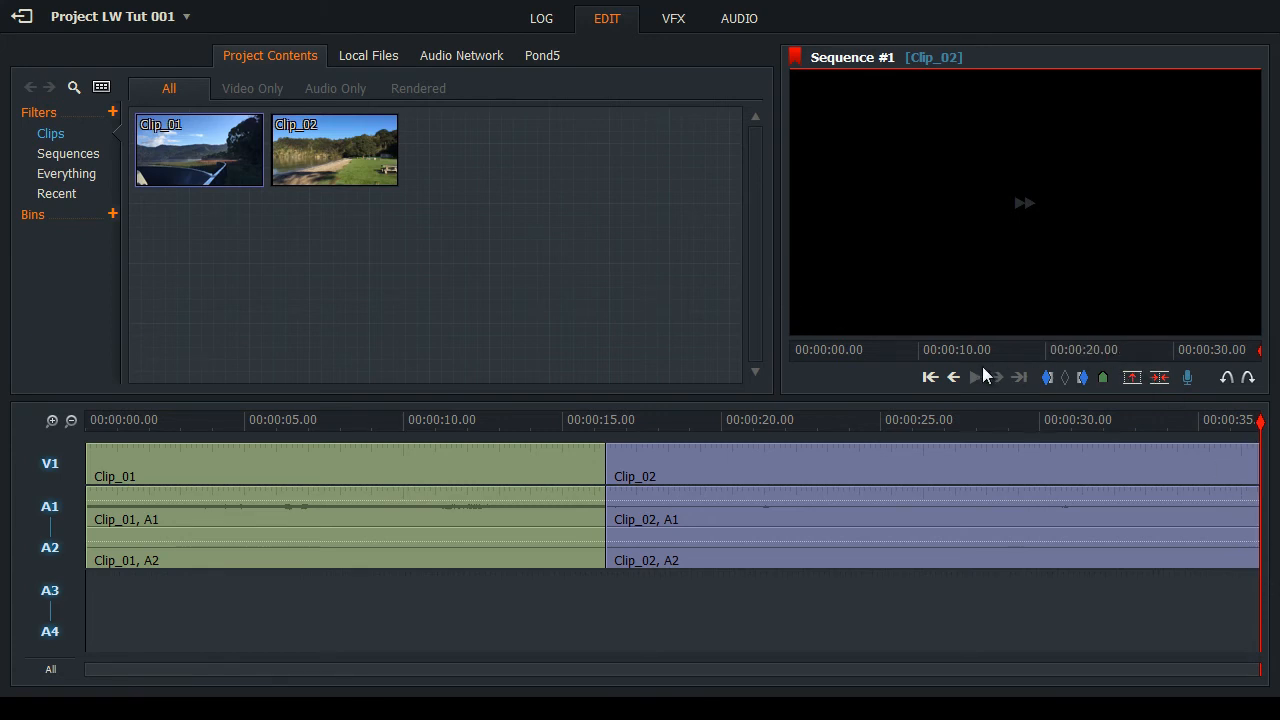
mouse_move(724, 564)
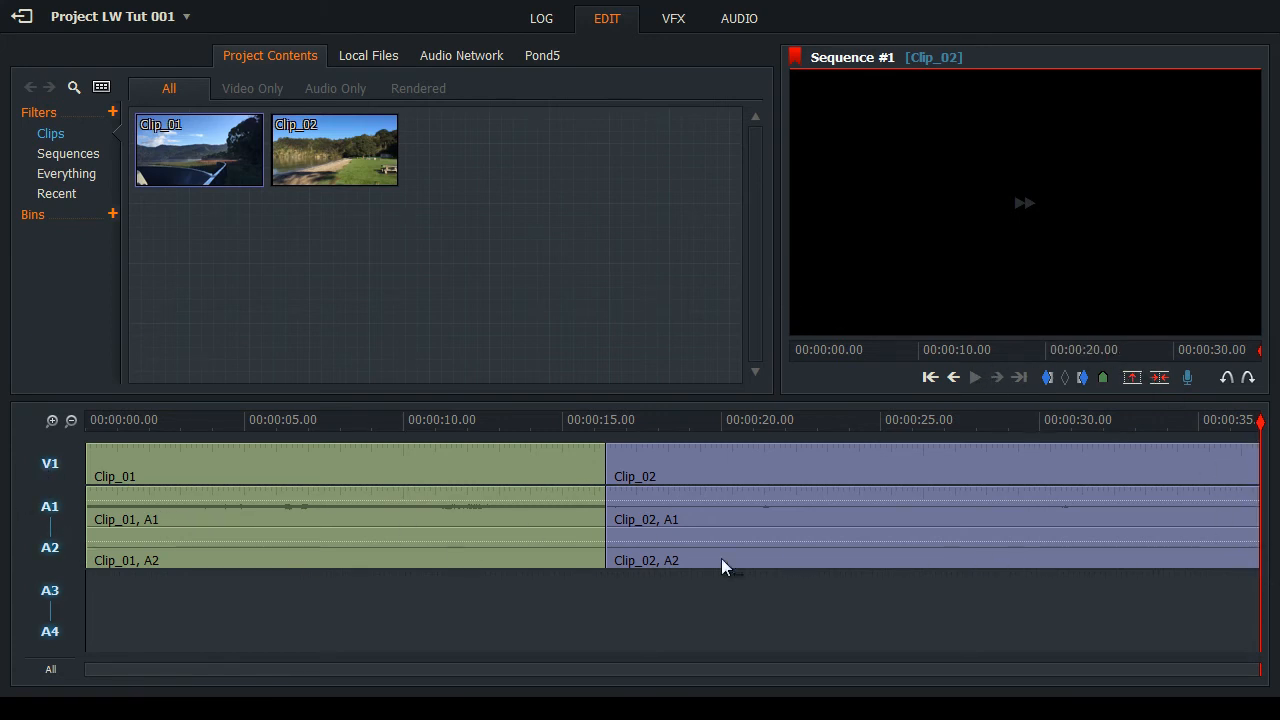
mouse_move(180, 380)
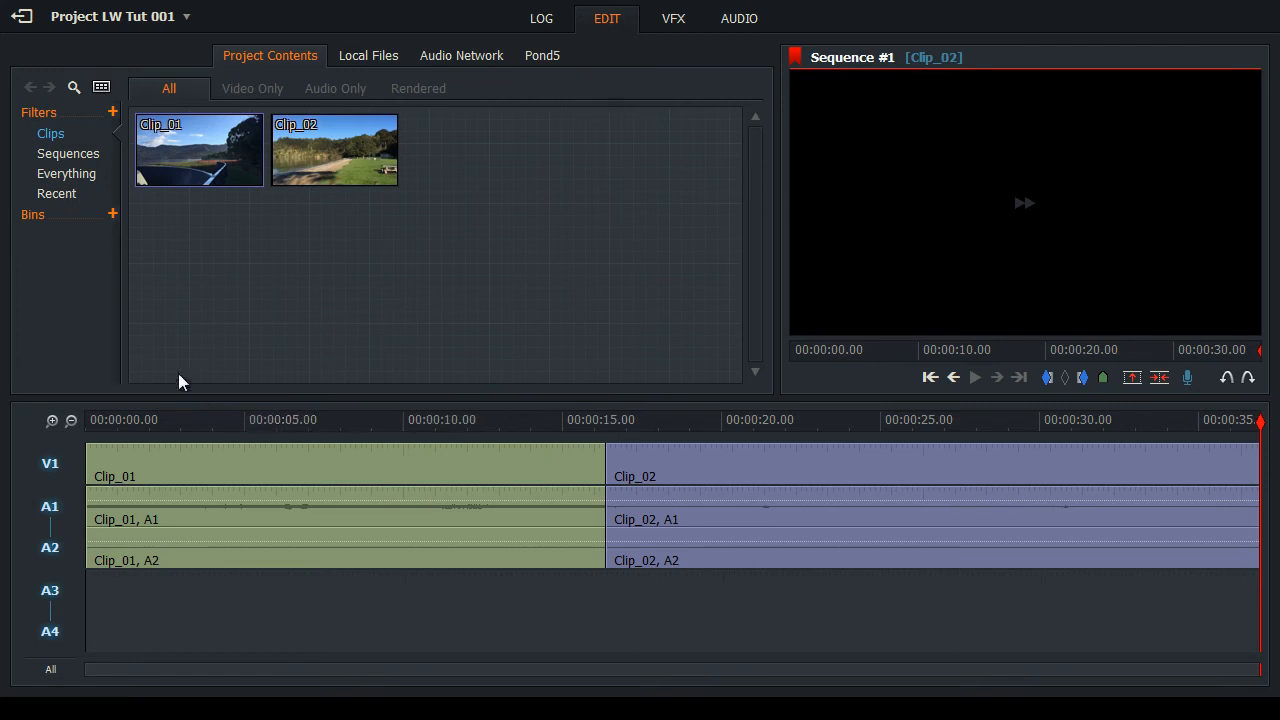
mouse_move(1080, 516)
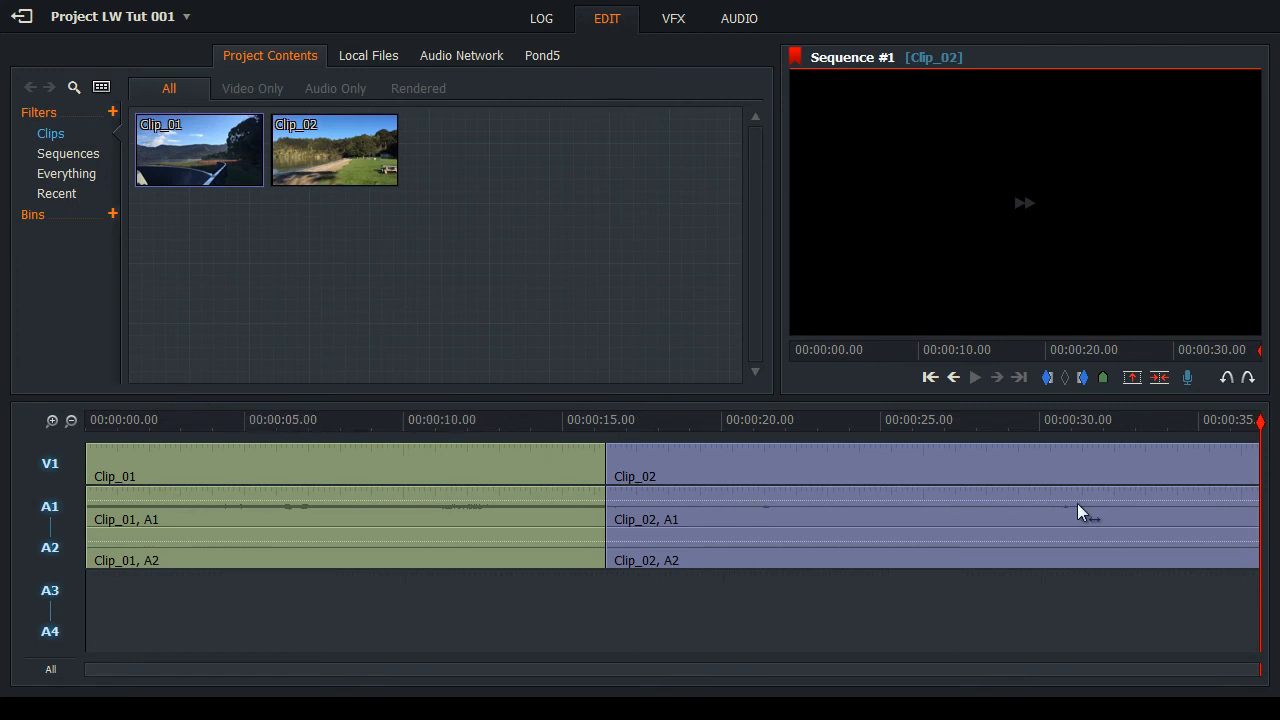
mouse_move(932, 376)
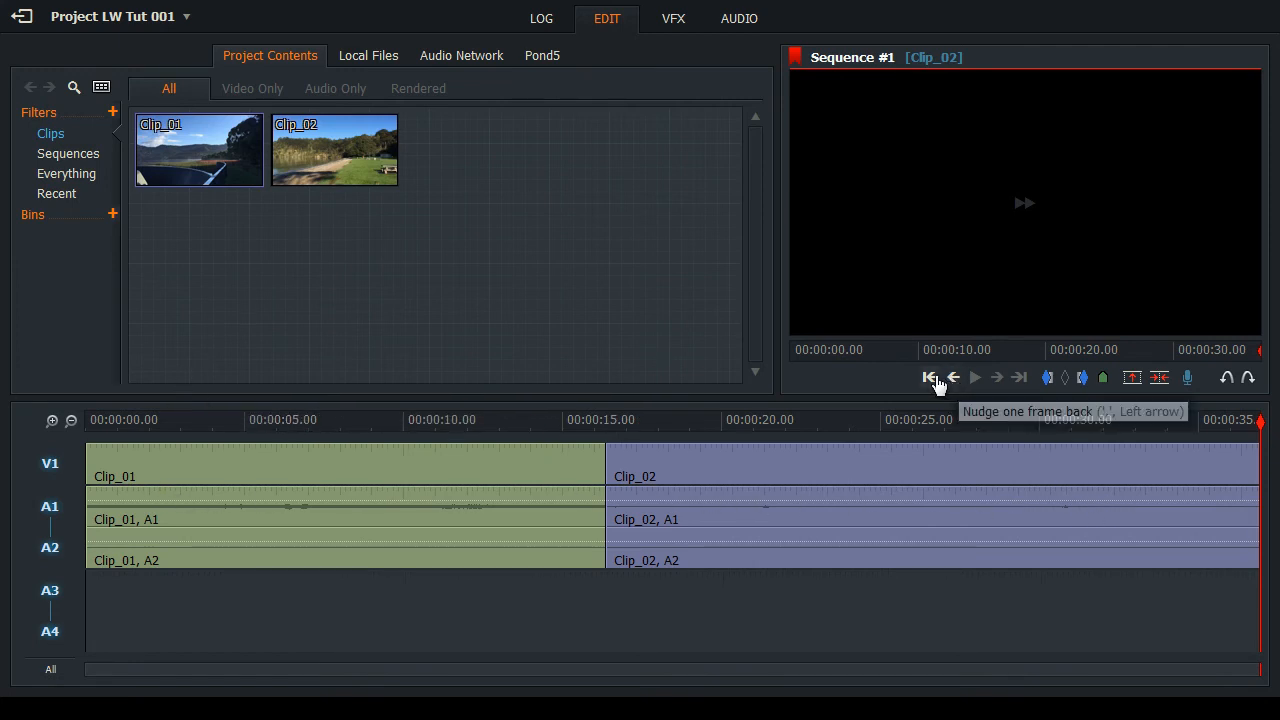
mouse_move(56, 600)
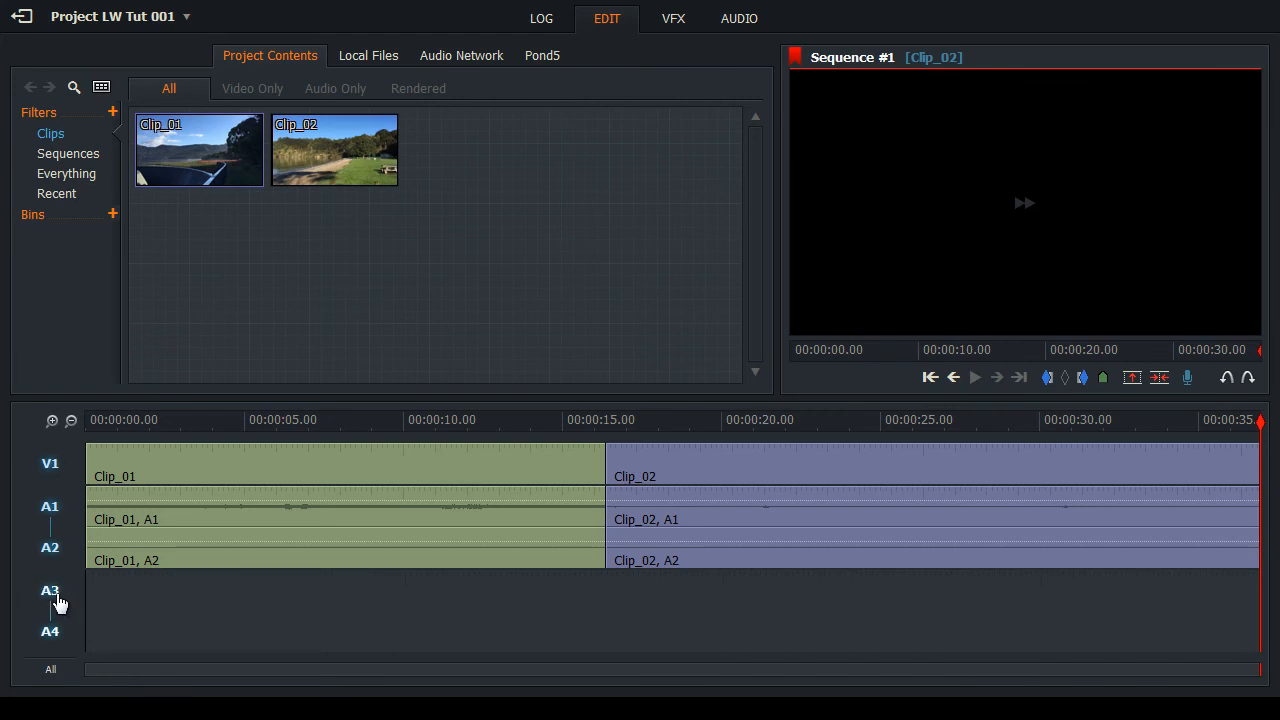
mouse_move(52, 648)
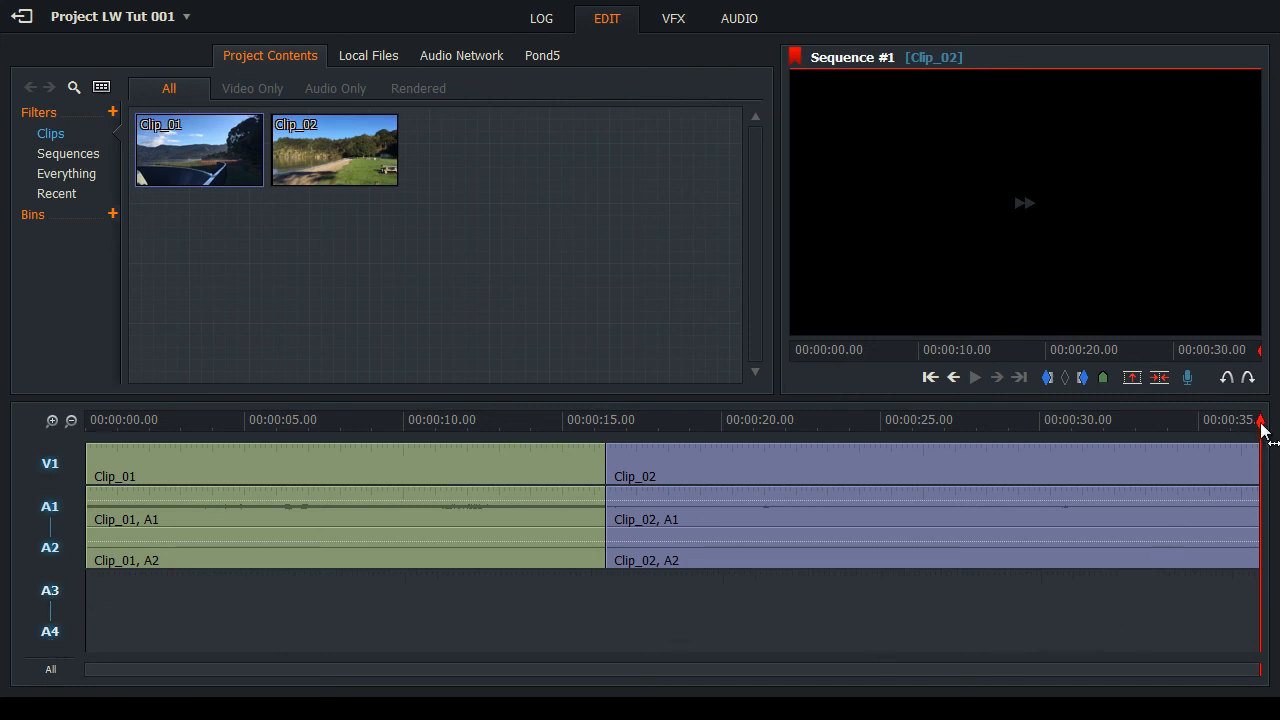
mouse_move(1240, 576)
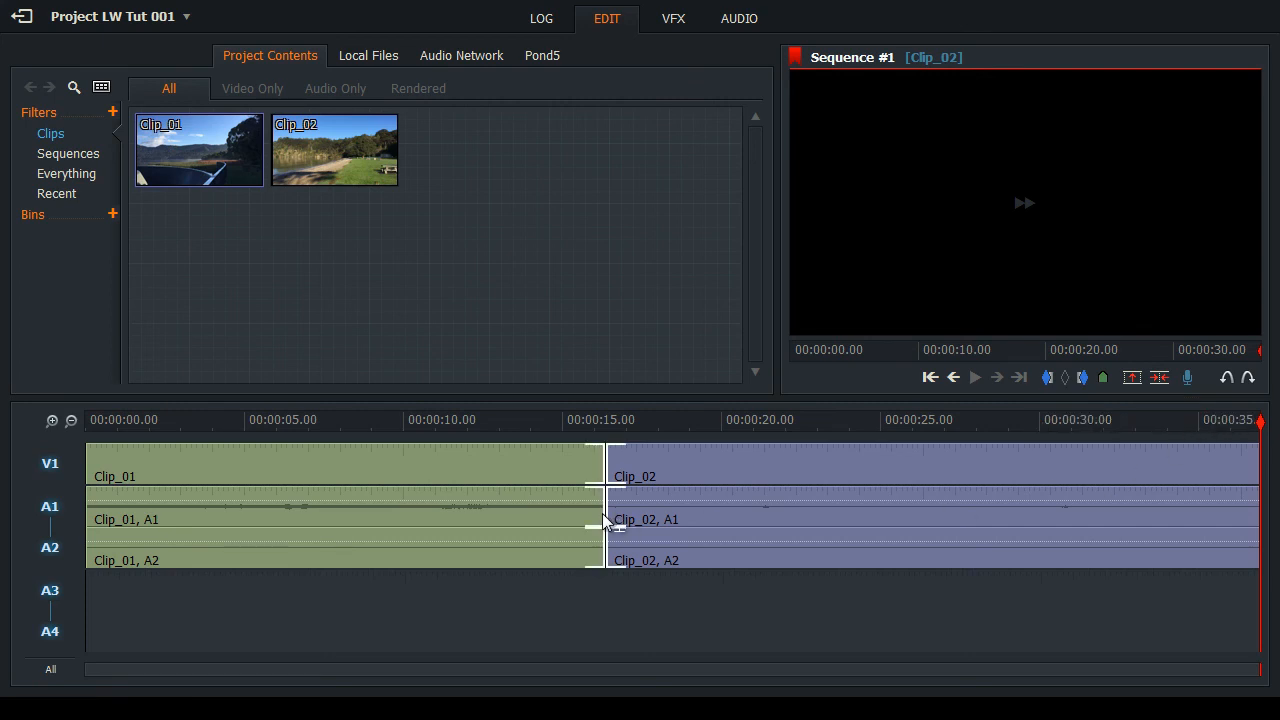
mouse_move(204, 510)
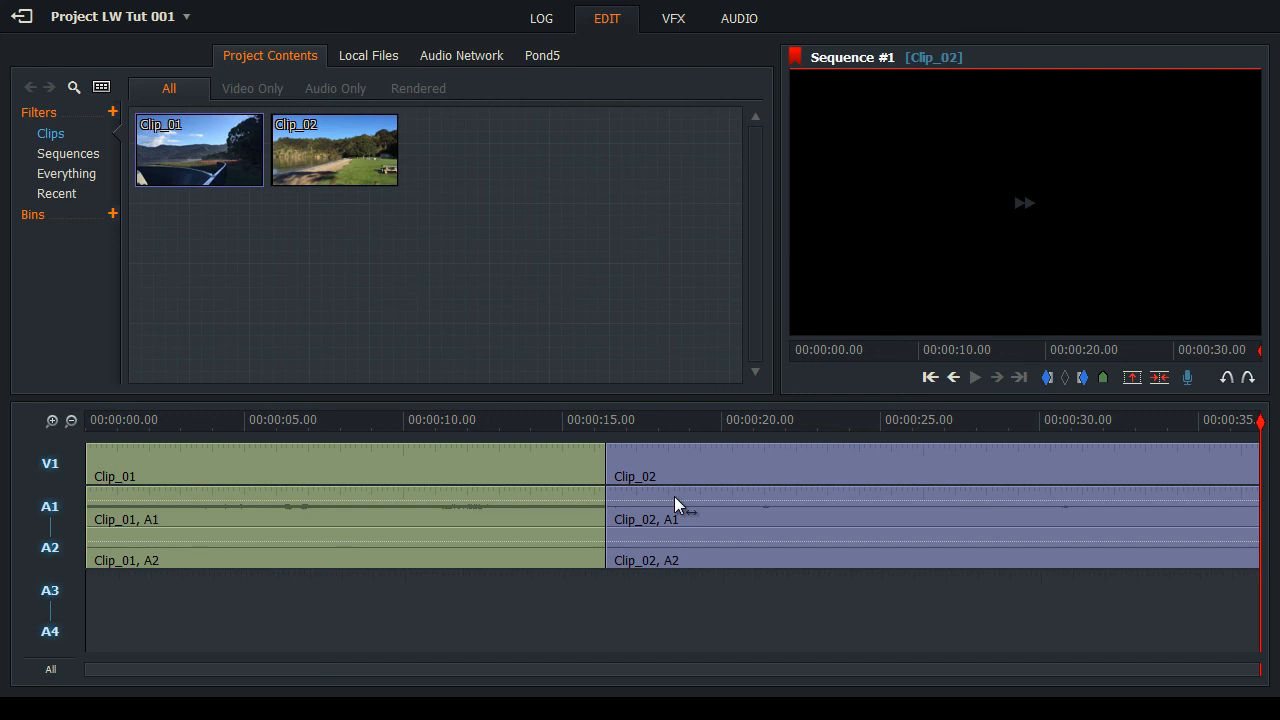
mouse_move(556, 360)
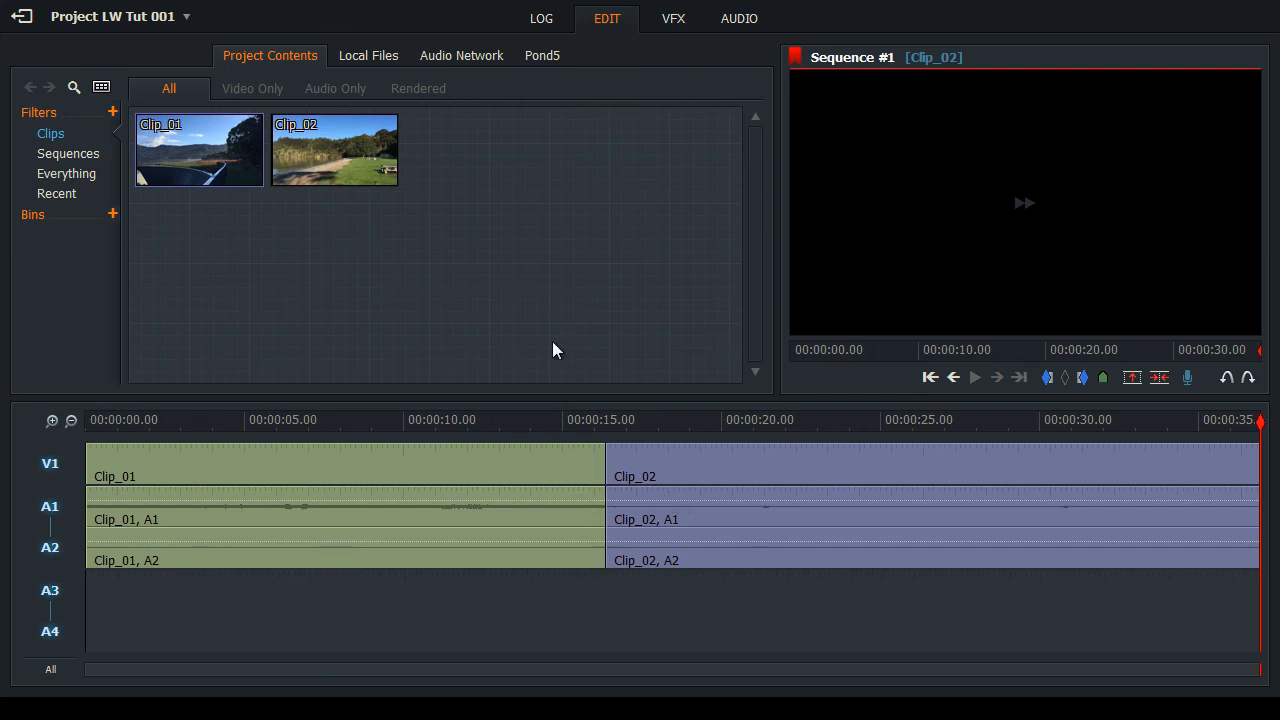
mouse_move(304, 324)
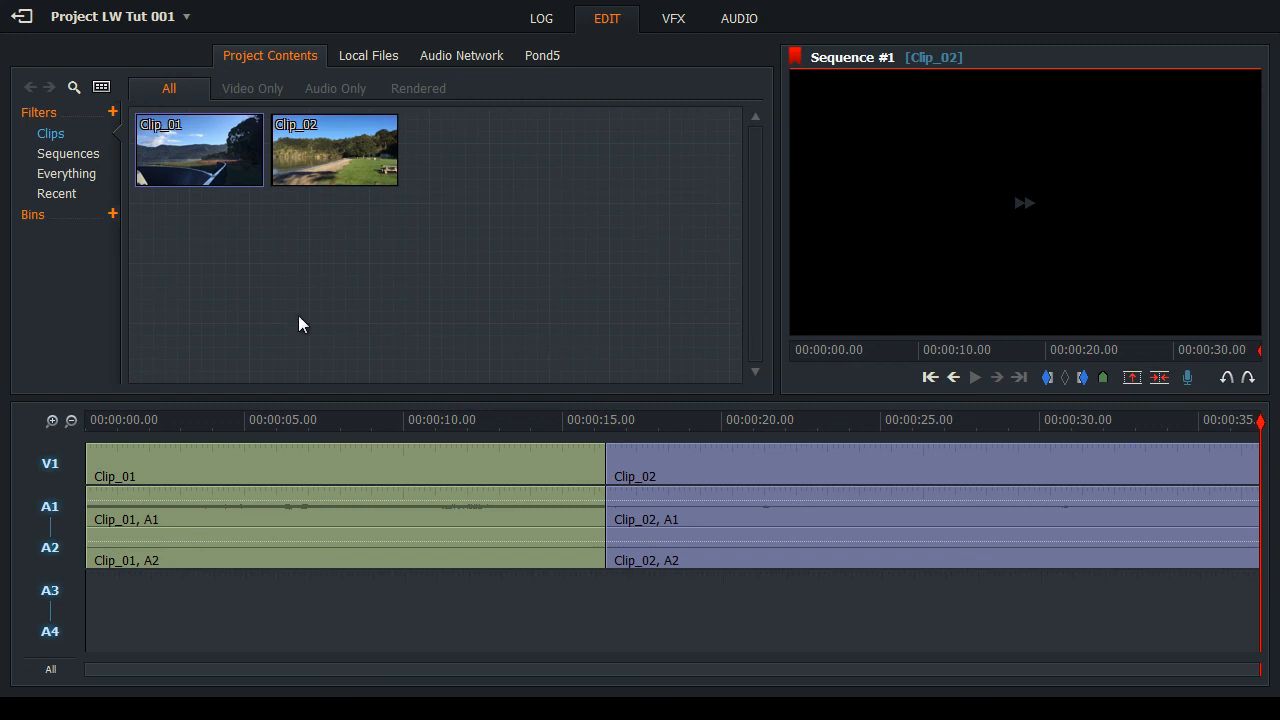
mouse_move(272, 304)
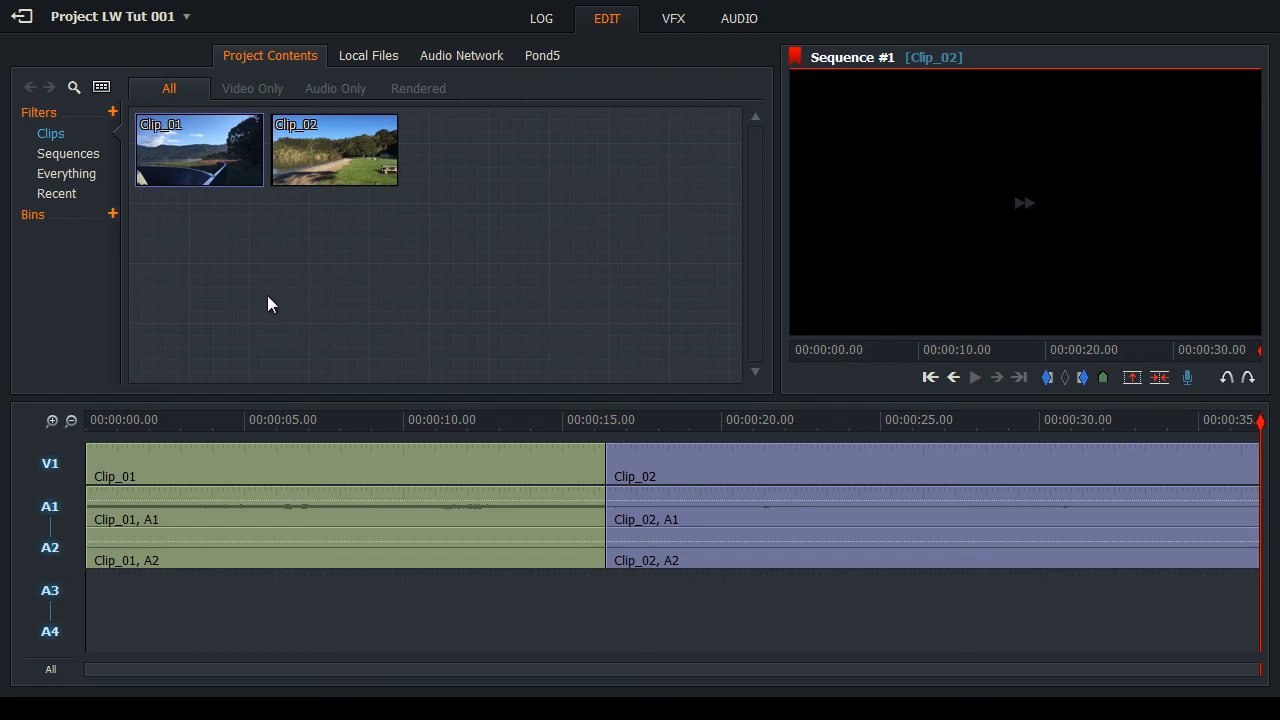
mouse_move(612, 348)
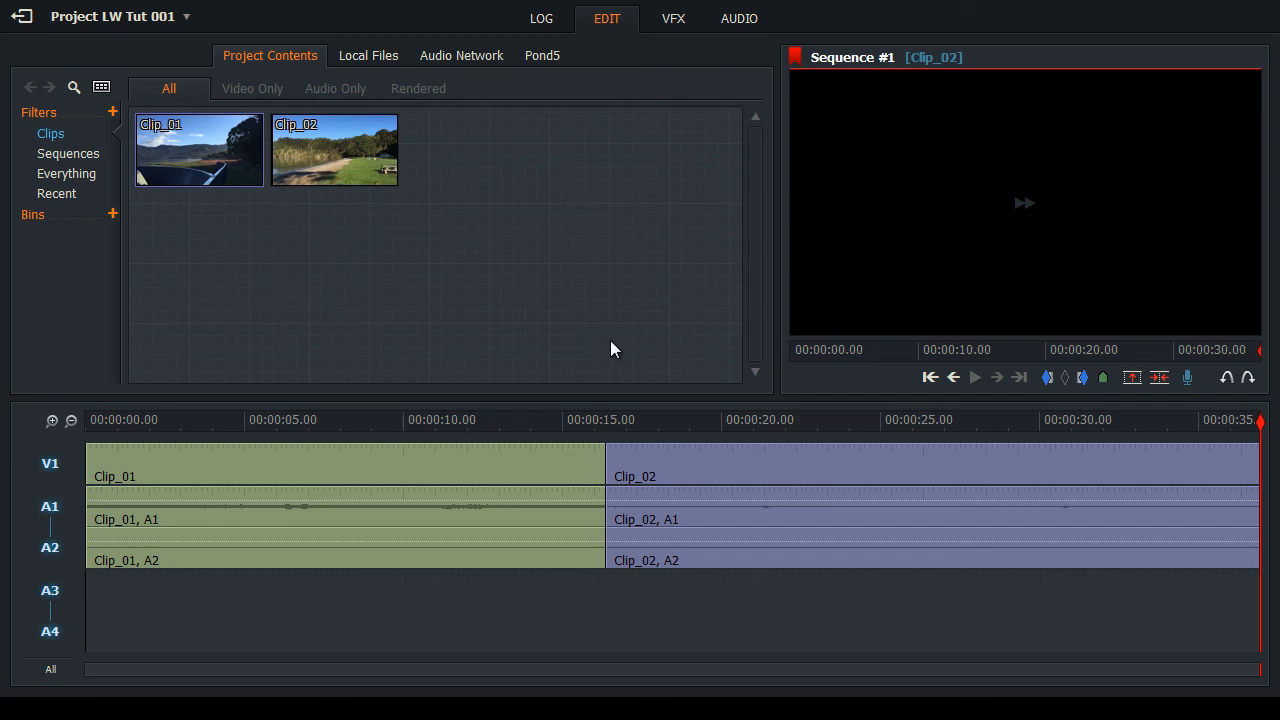